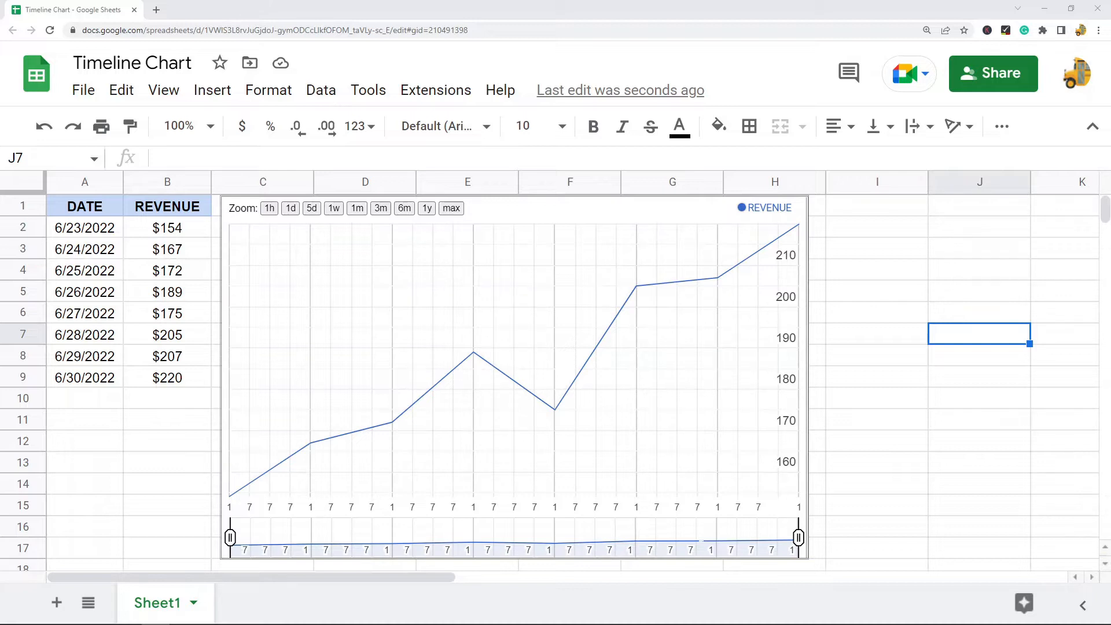
pyautogui.moveTo(823, 141)
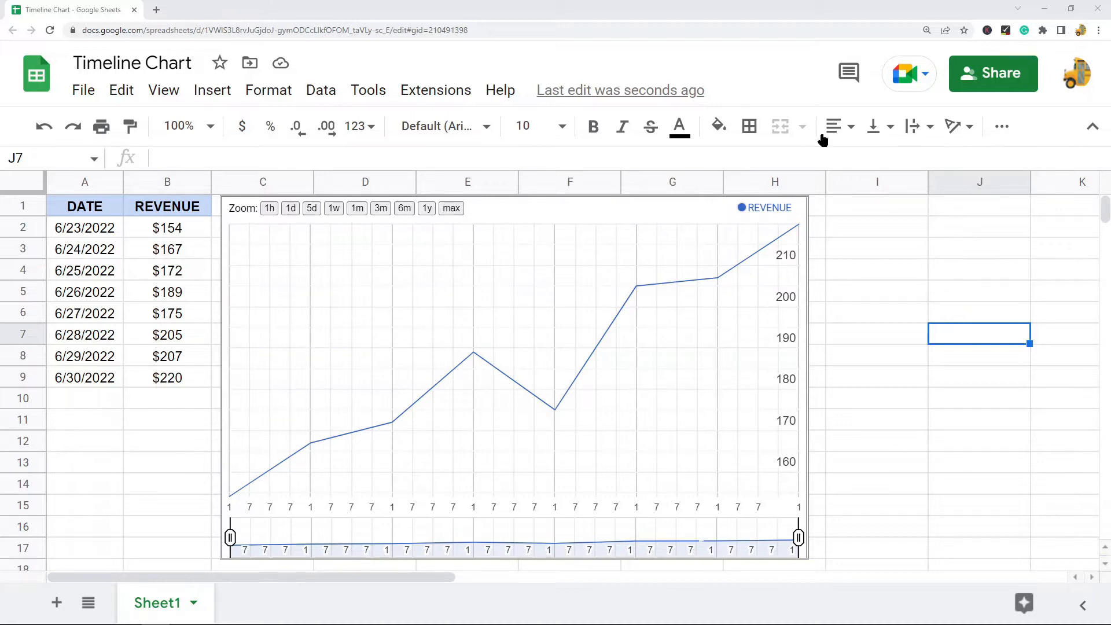
pyautogui.moveTo(666, 304)
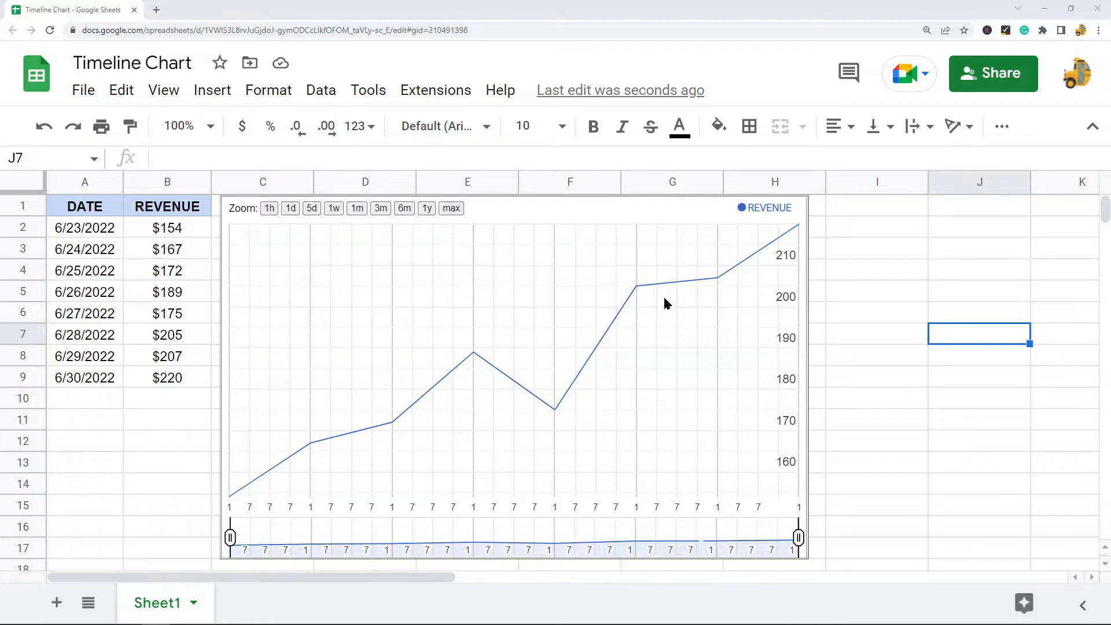
pyautogui.moveTo(411, 376)
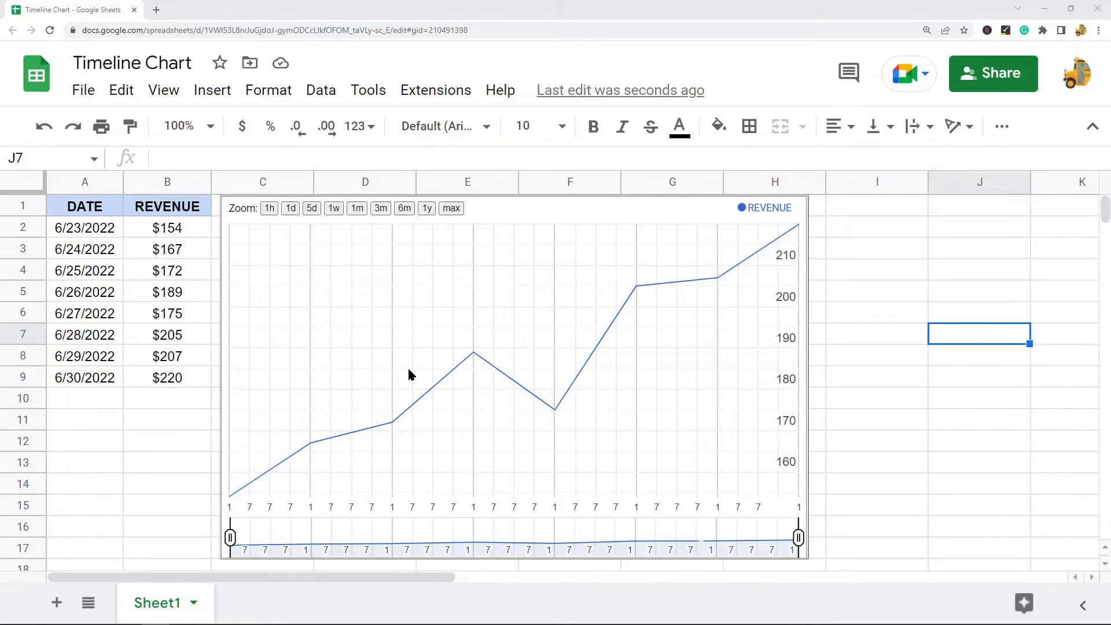
pyautogui.moveTo(564, 232)
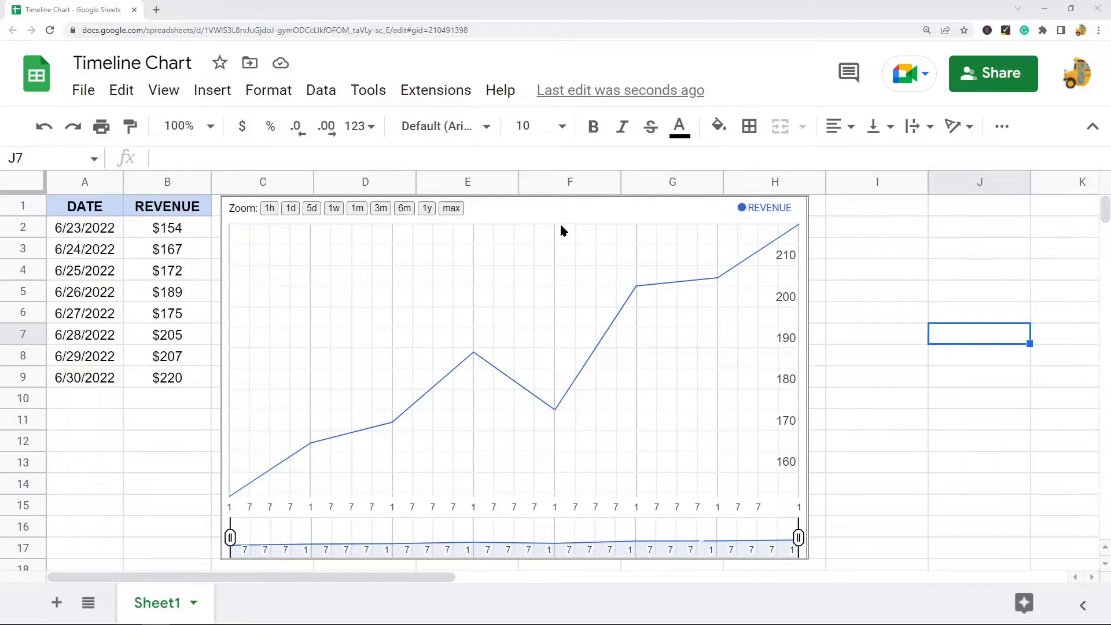
pyautogui.moveTo(665, 275)
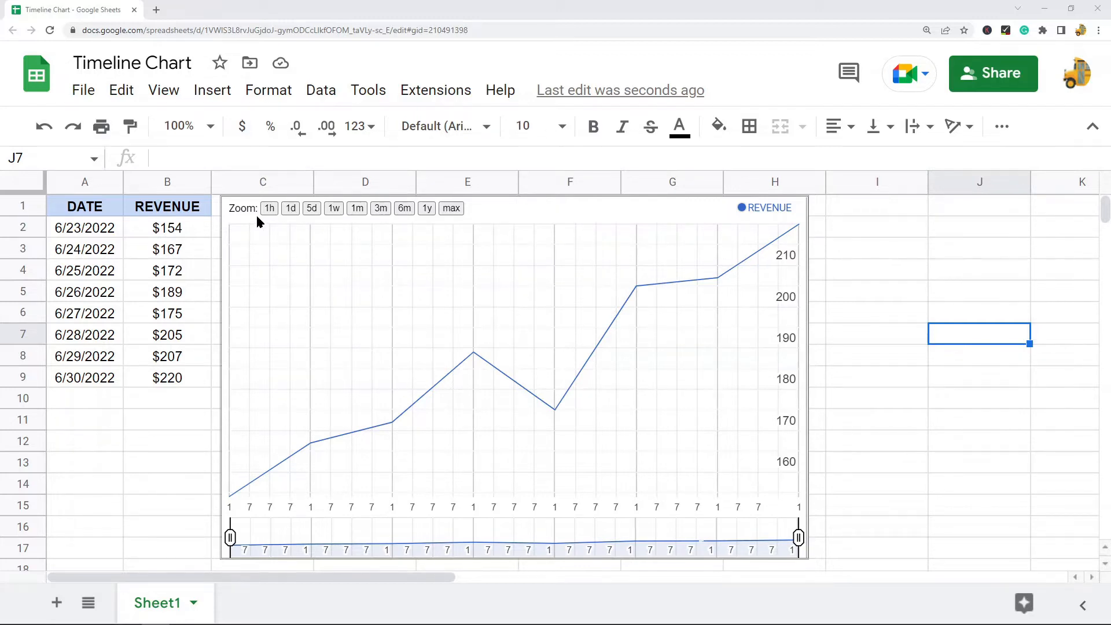
pyautogui.moveTo(301, 215)
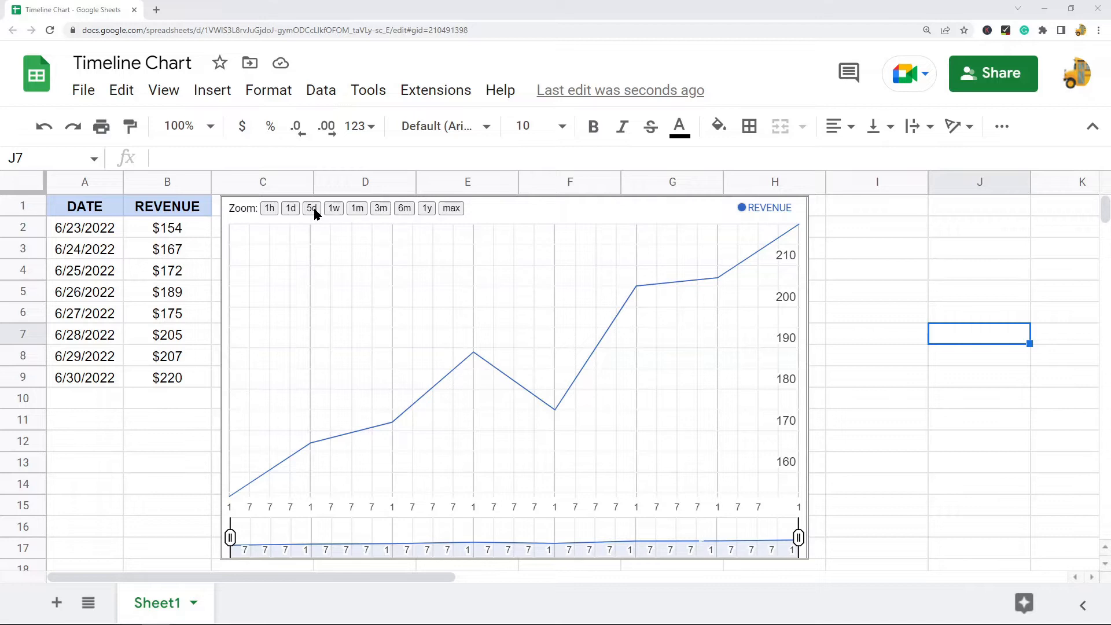
pyautogui.moveTo(384, 216)
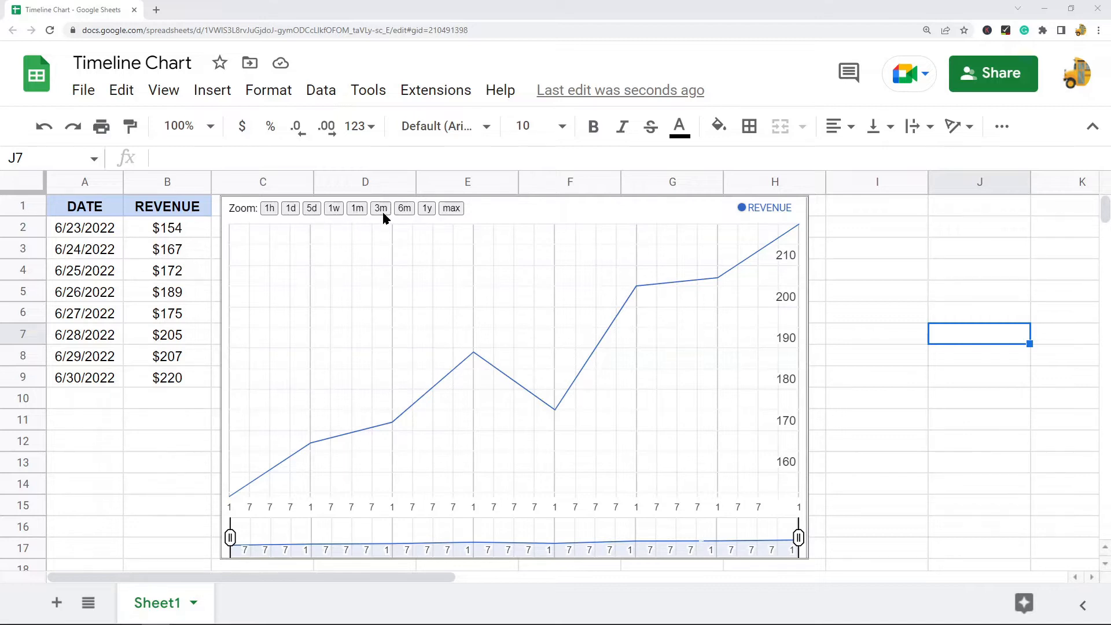
pyautogui.moveTo(447, 229)
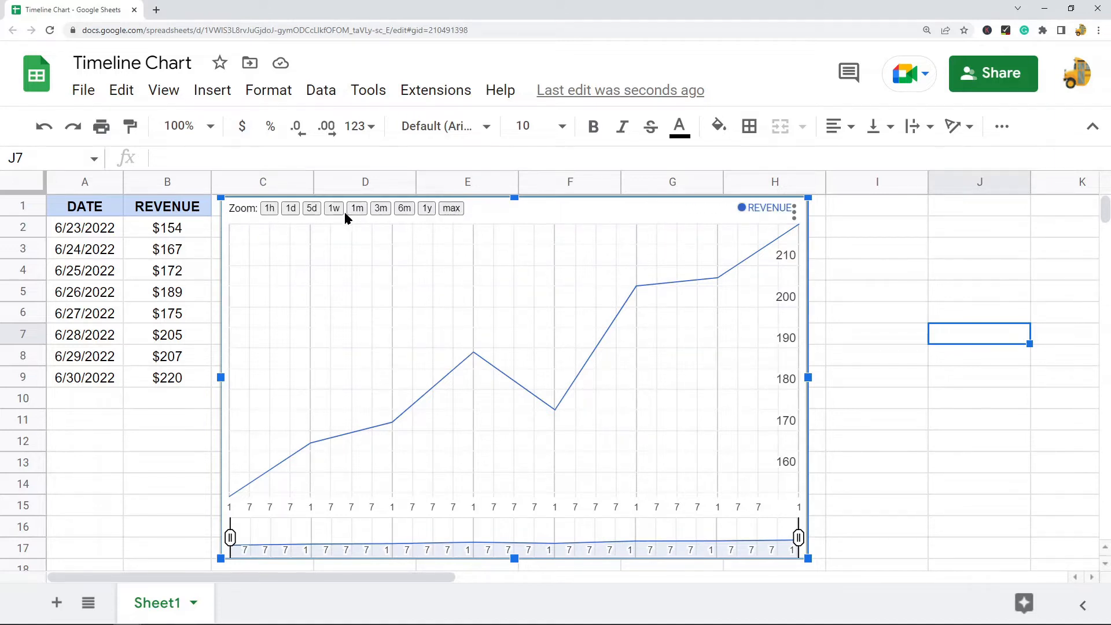
pyautogui.moveTo(391, 422)
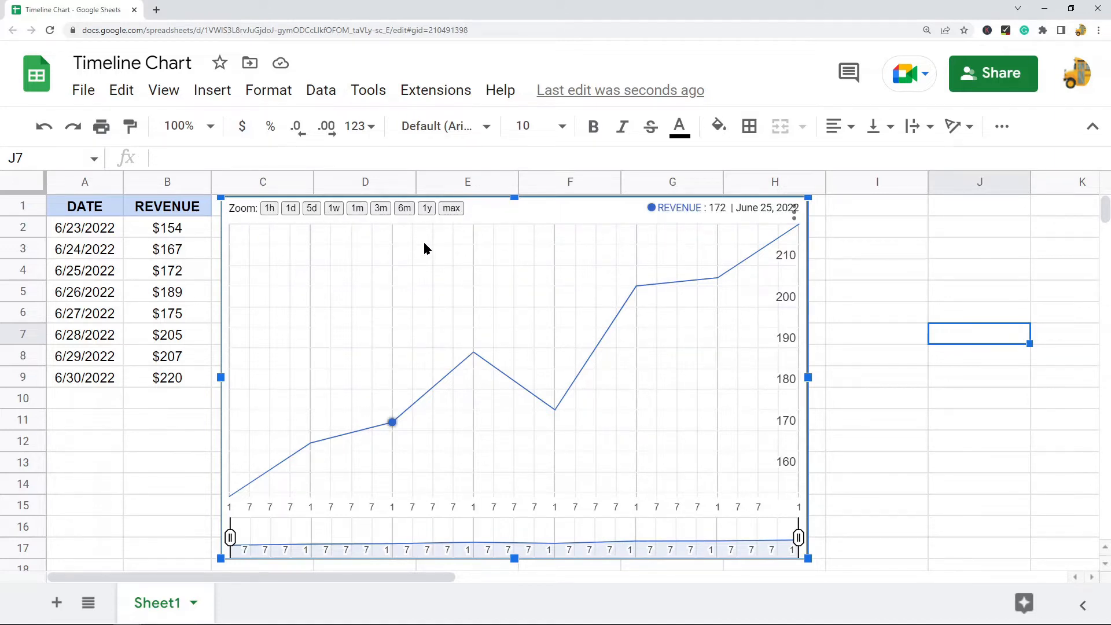
pyautogui.moveTo(425, 304)
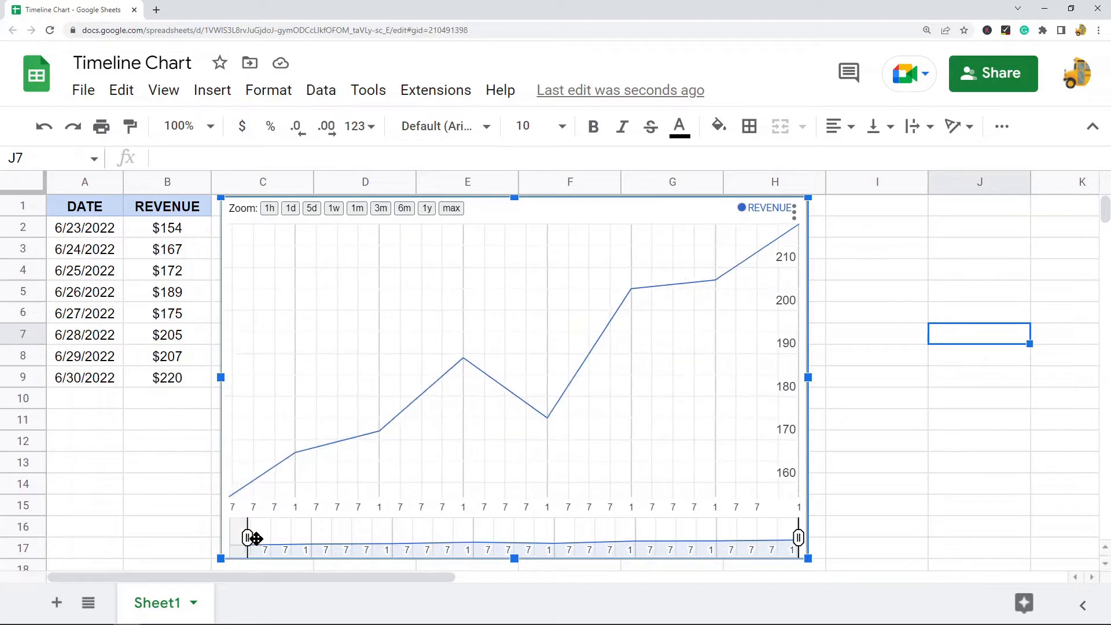
# Narrow and then restore the timeline's date range, and insert a new chart from the table
pyautogui.moveTo(248, 538); pyautogui.dragTo(231, 541)
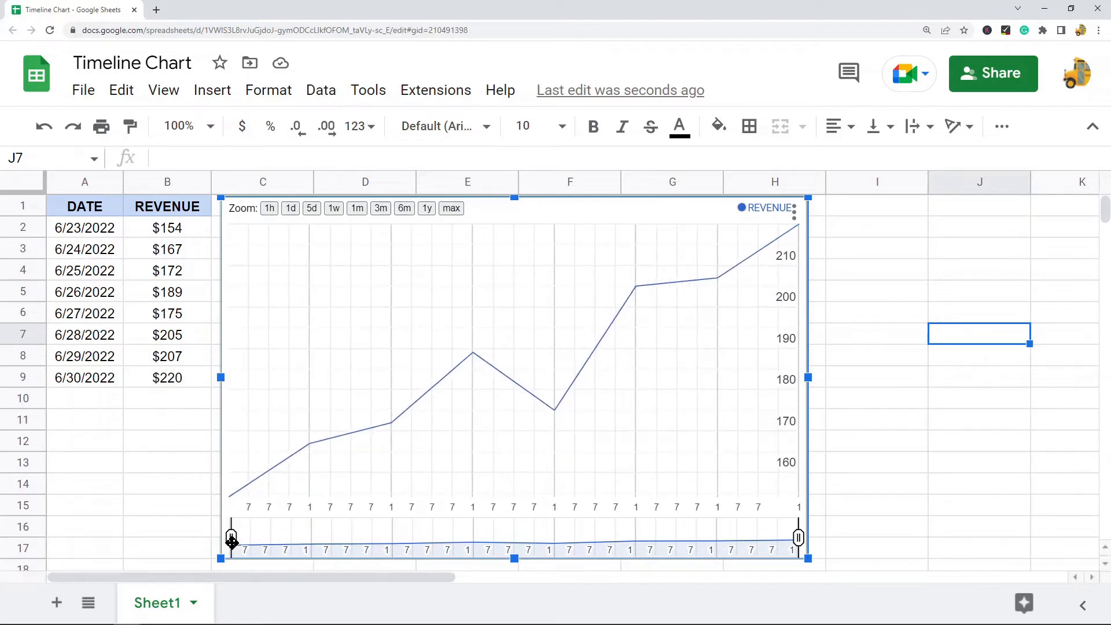
pyautogui.moveTo(231, 539); pyautogui.dragTo(275, 539)
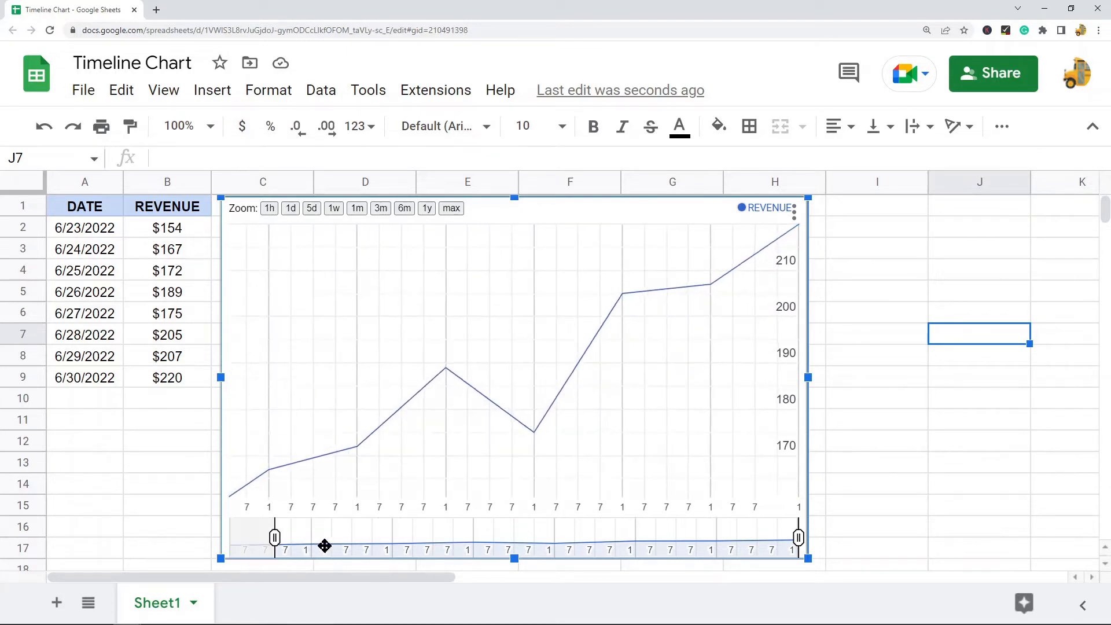
pyautogui.moveTo(274, 537); pyautogui.dragTo(473, 537)
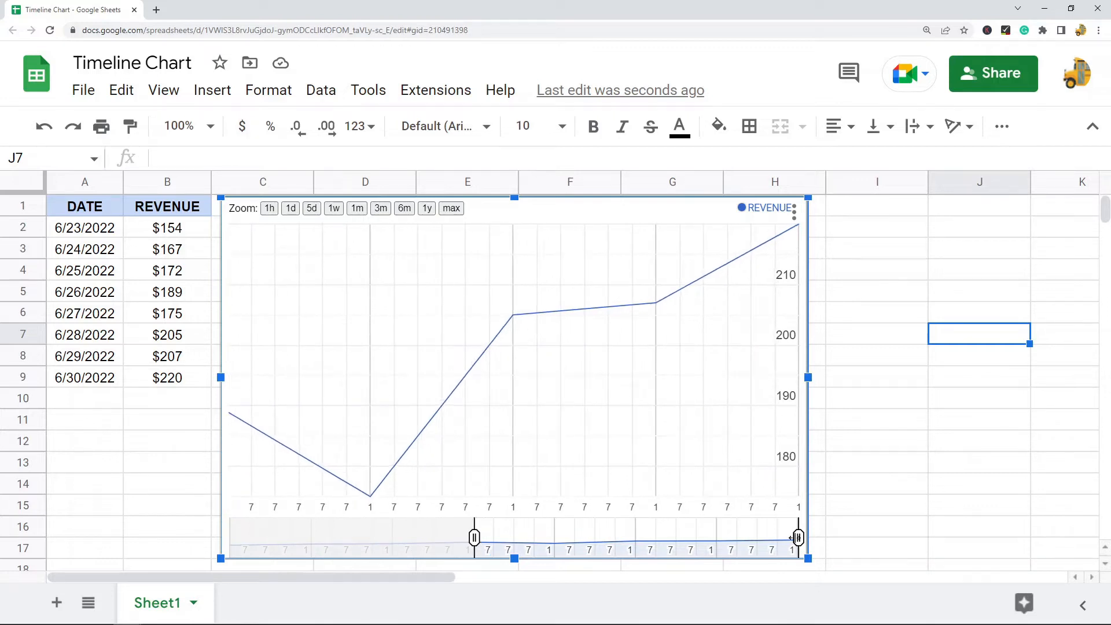
pyautogui.moveTo(797, 537); pyautogui.dragTo(554, 537)
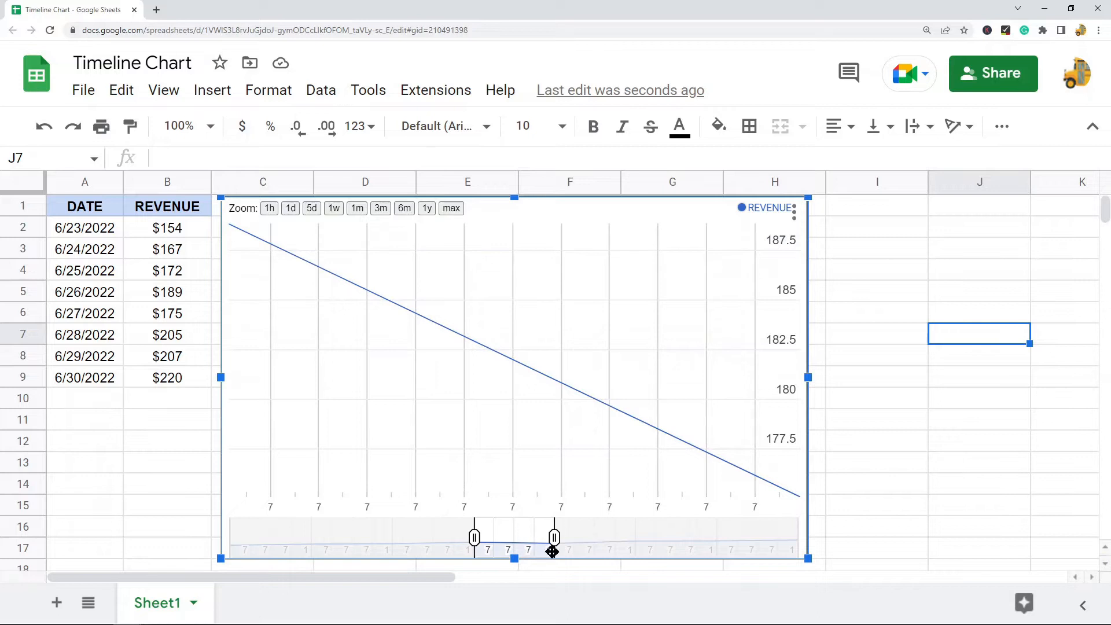
pyautogui.moveTo(553, 538); pyautogui.dragTo(798, 538)
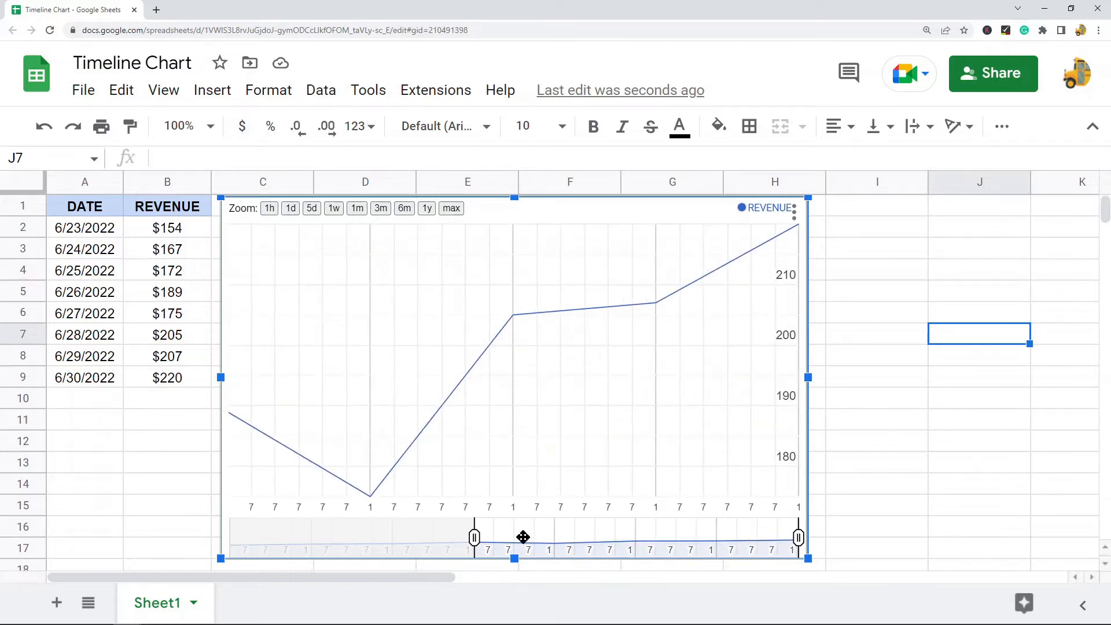
pyautogui.moveTo(474, 537); pyautogui.dragTo(229, 536)
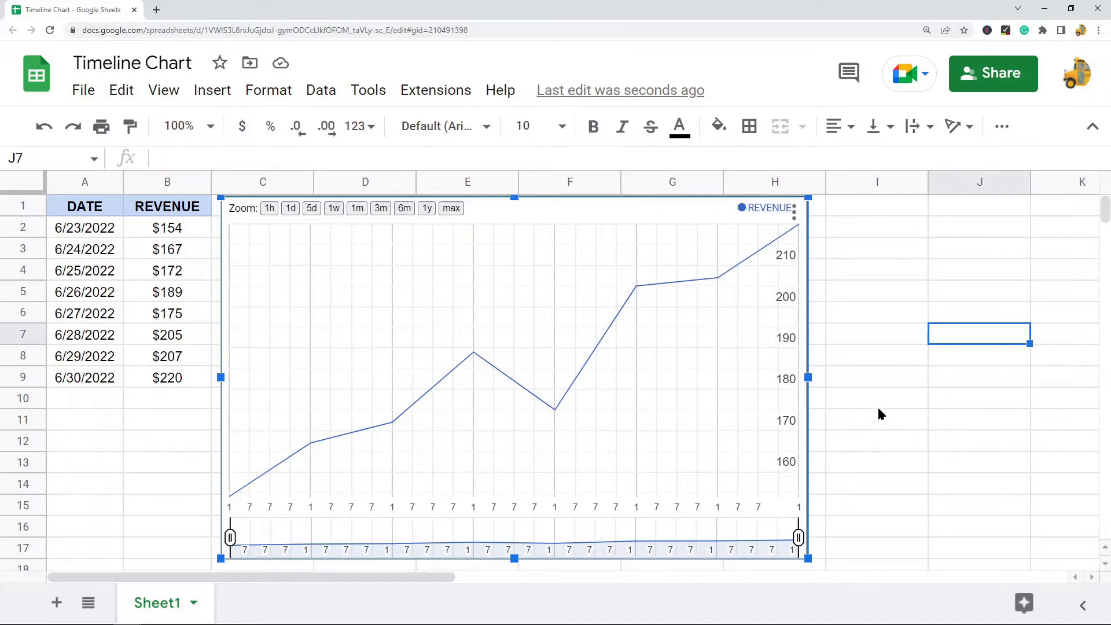
pyautogui.moveTo(863, 411)
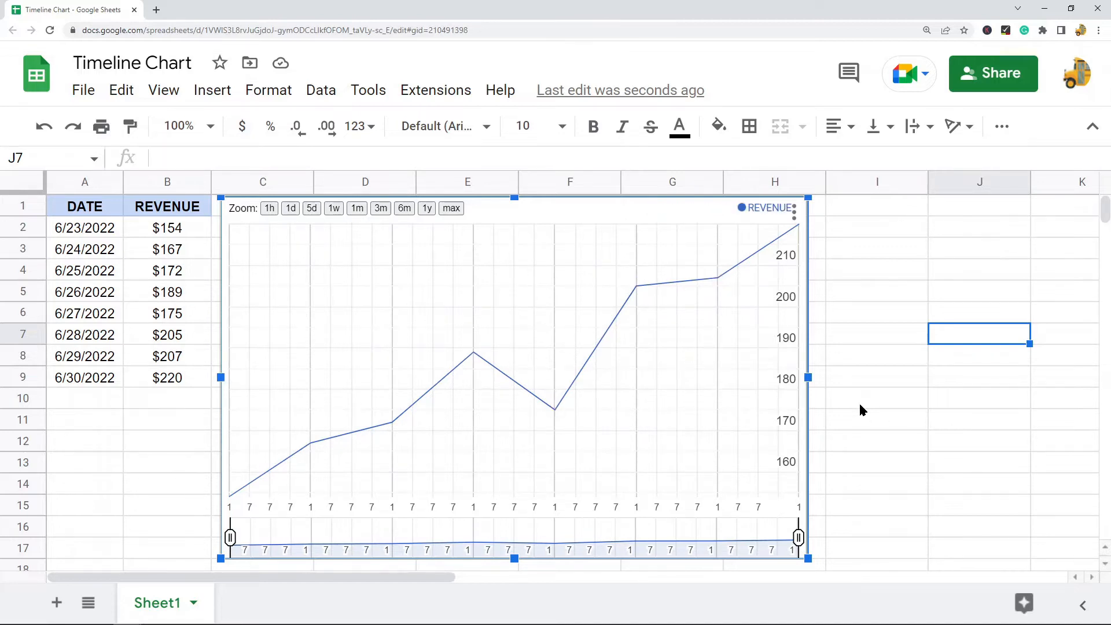
pyautogui.moveTo(636, 286)
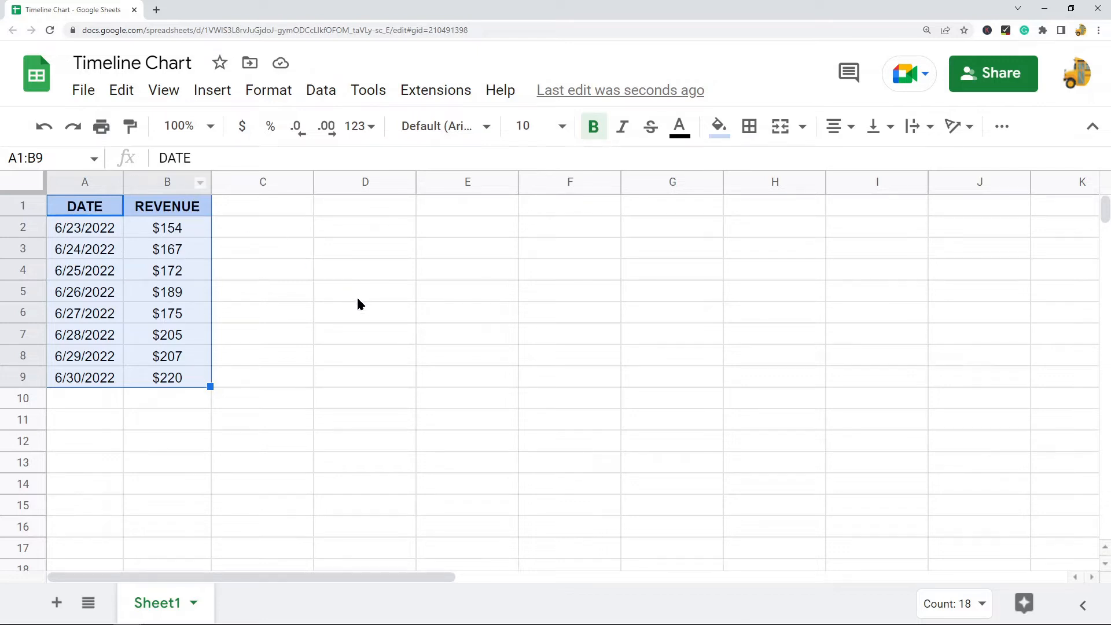
pyautogui.moveTo(173, 382)
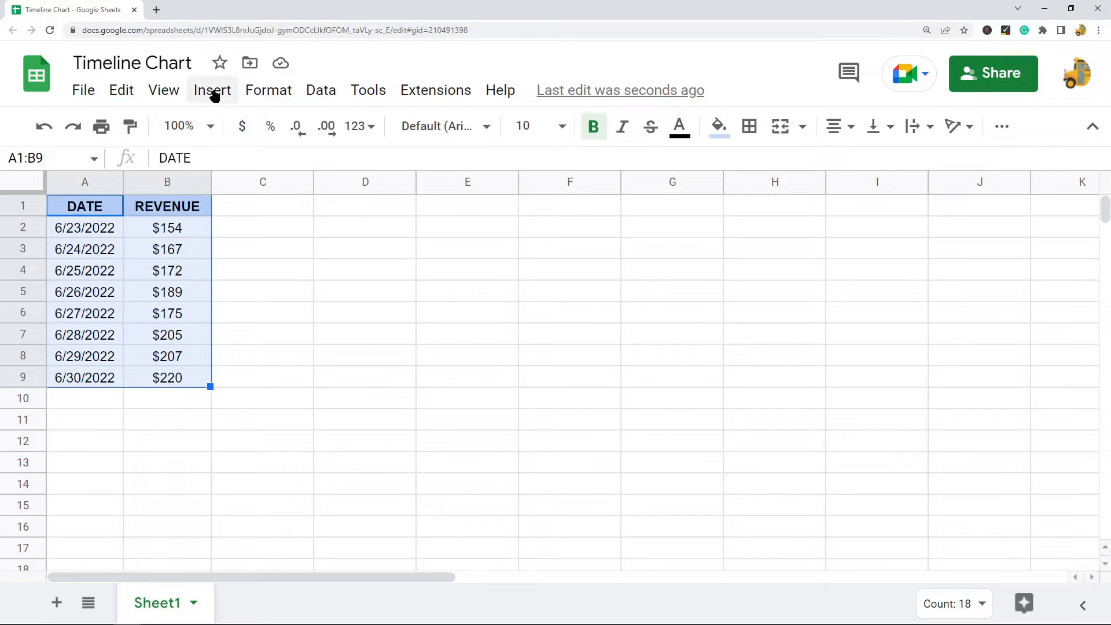
pyautogui.click(212, 89)
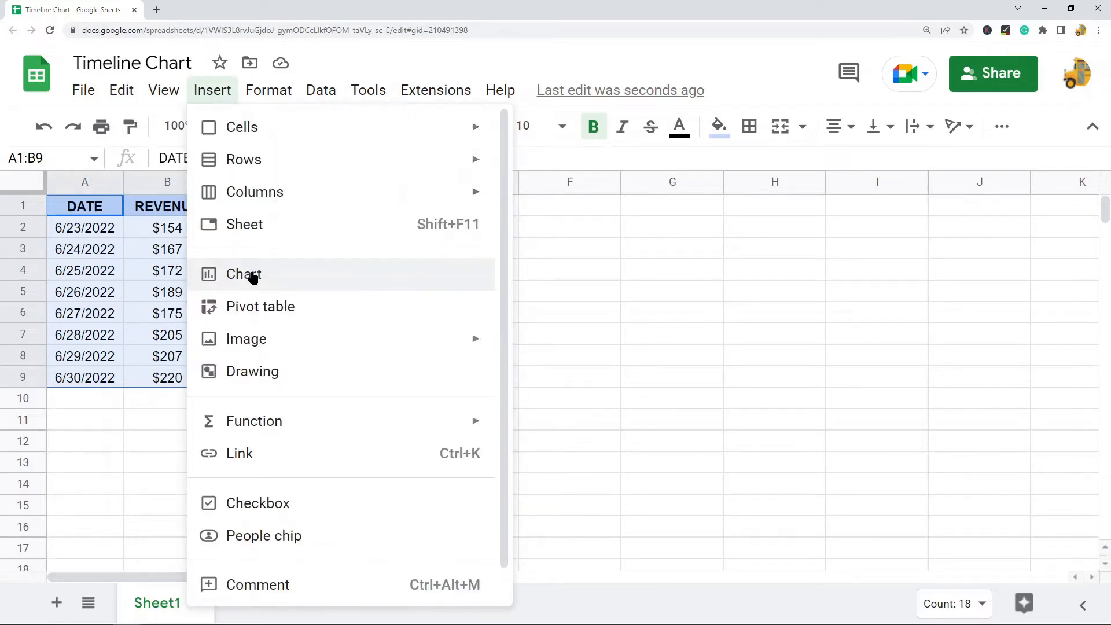
pyautogui.click(243, 274)
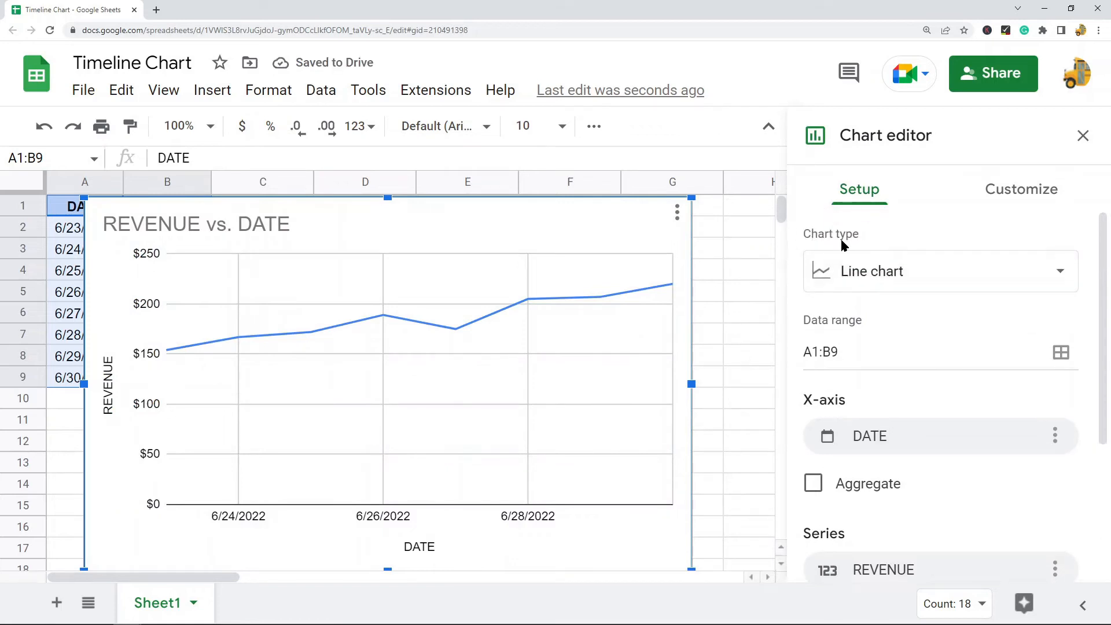
pyautogui.moveTo(931, 137)
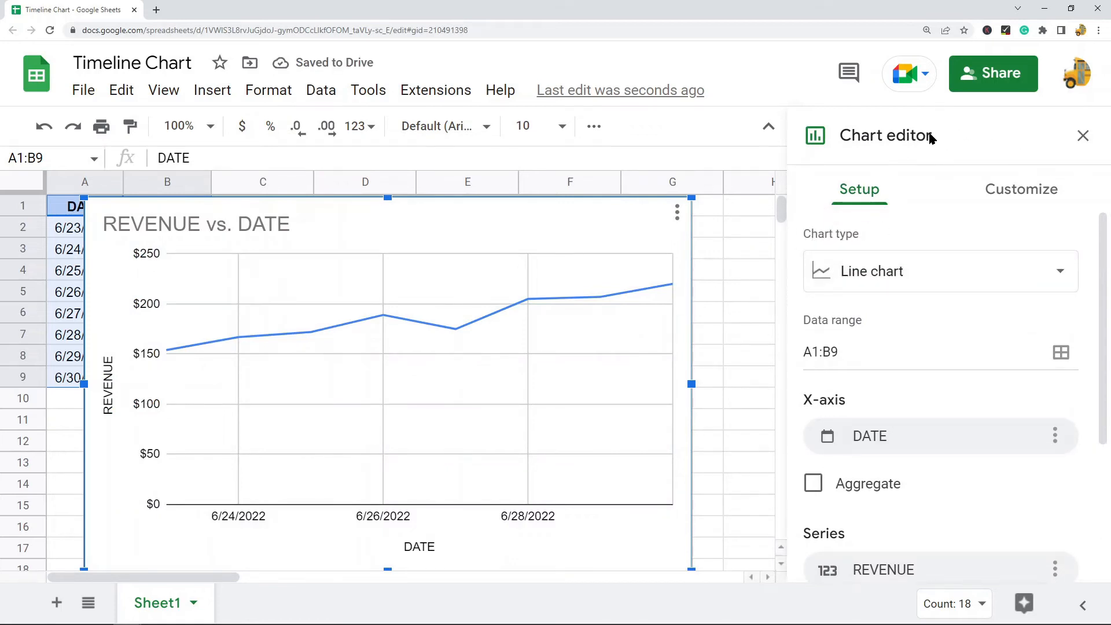
pyautogui.moveTo(840, 248)
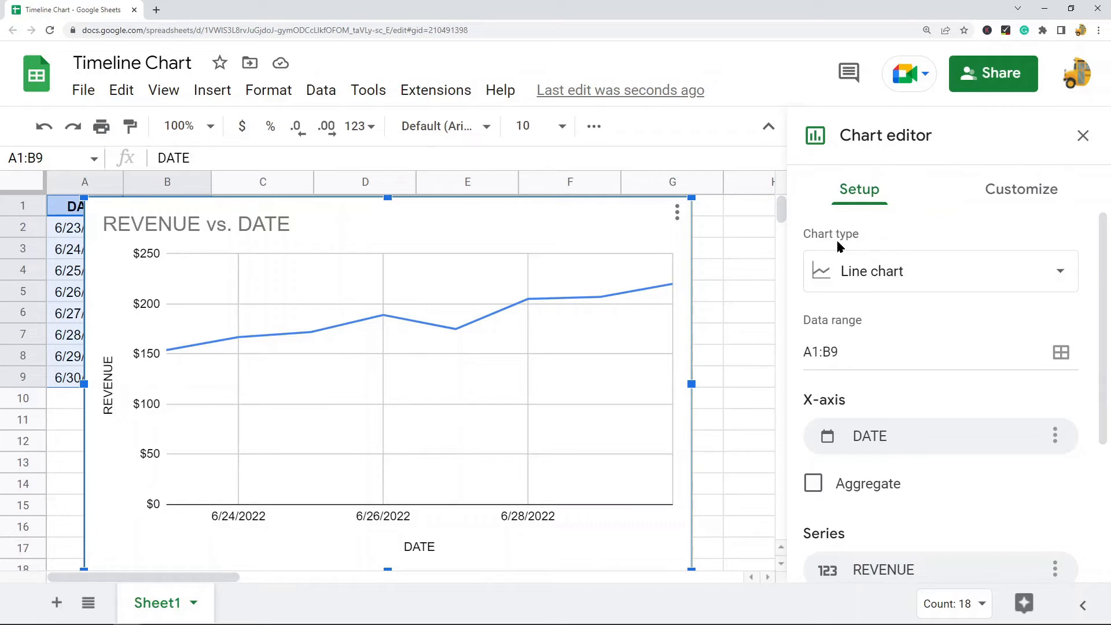
# Change the chart type from line chart to Timeline chart
pyautogui.click(940, 271)
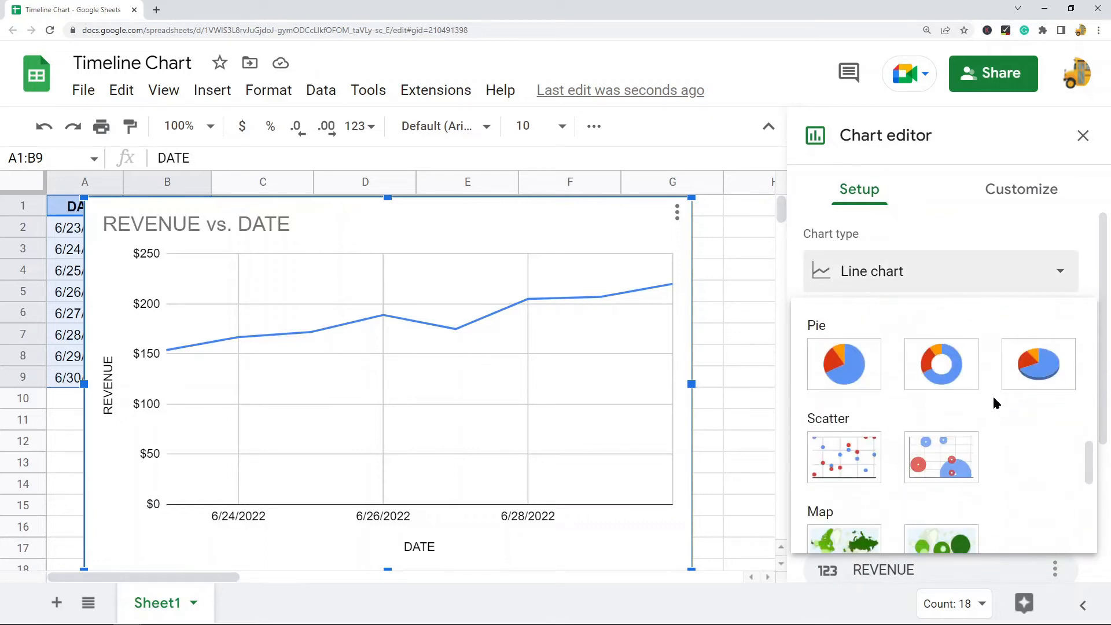
pyautogui.scroll(-3)
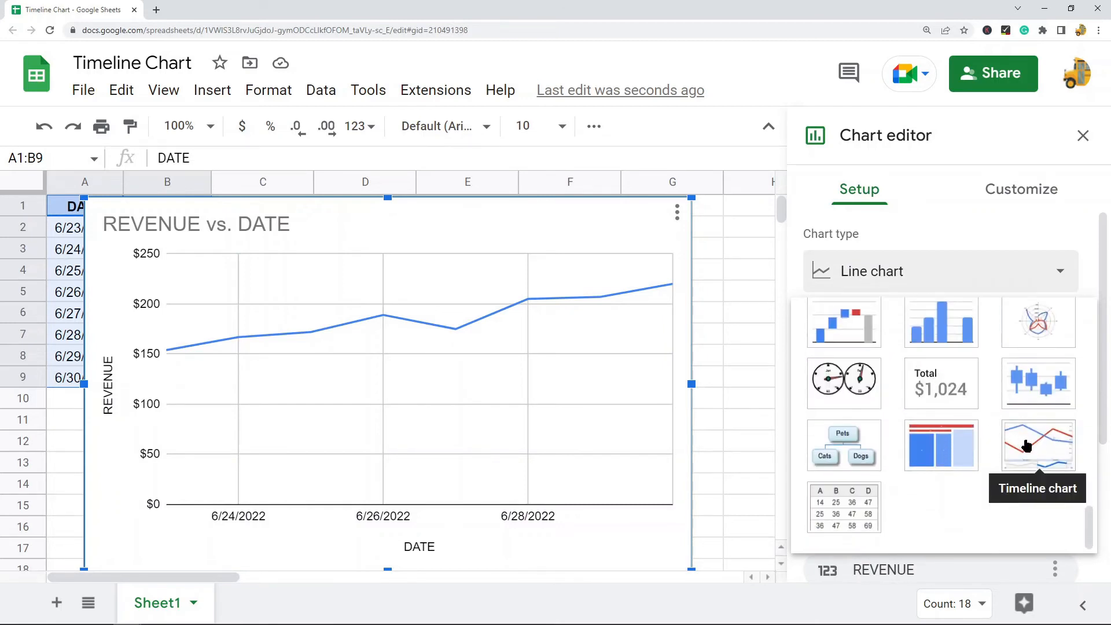
pyautogui.click(1039, 445)
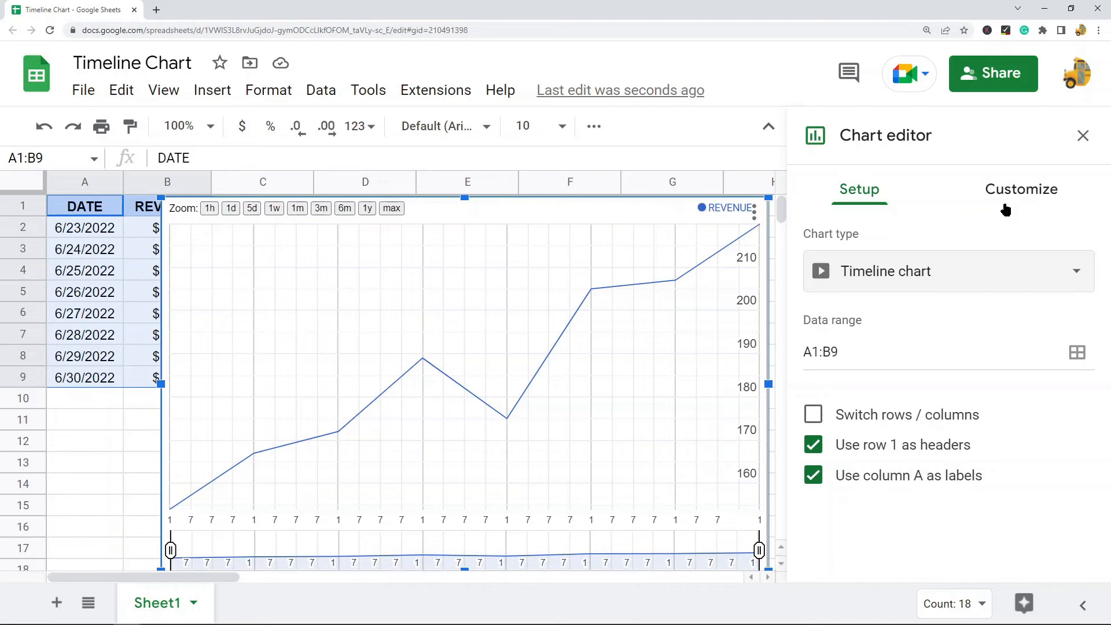
pyautogui.moveTo(1015, 200)
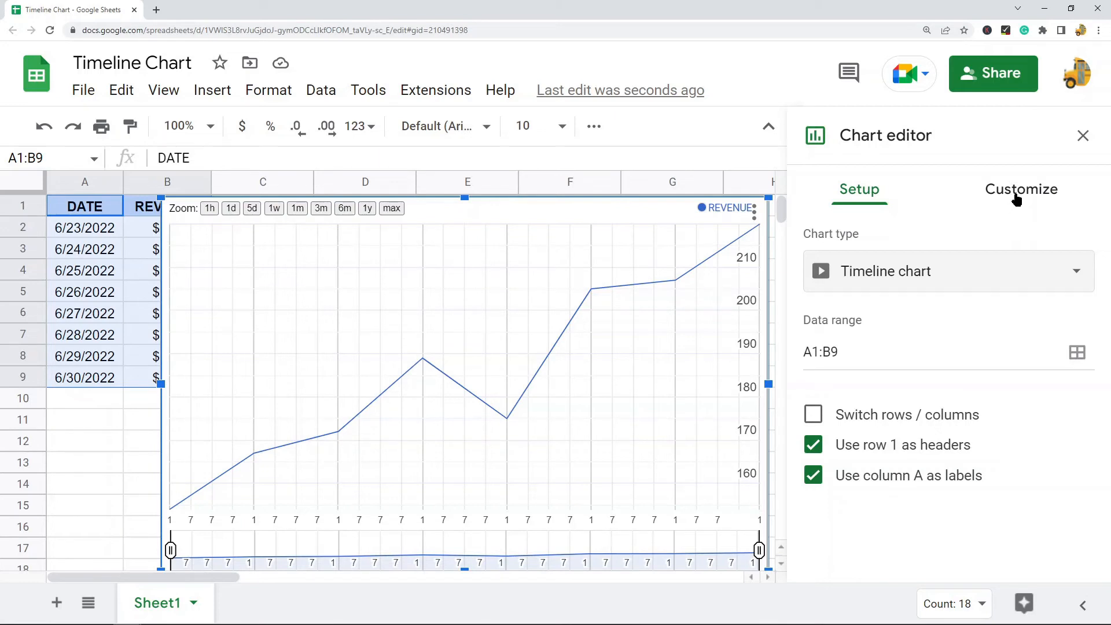
# Bring up the Customize settings and turn the date range selector back on
pyautogui.click(1022, 190)
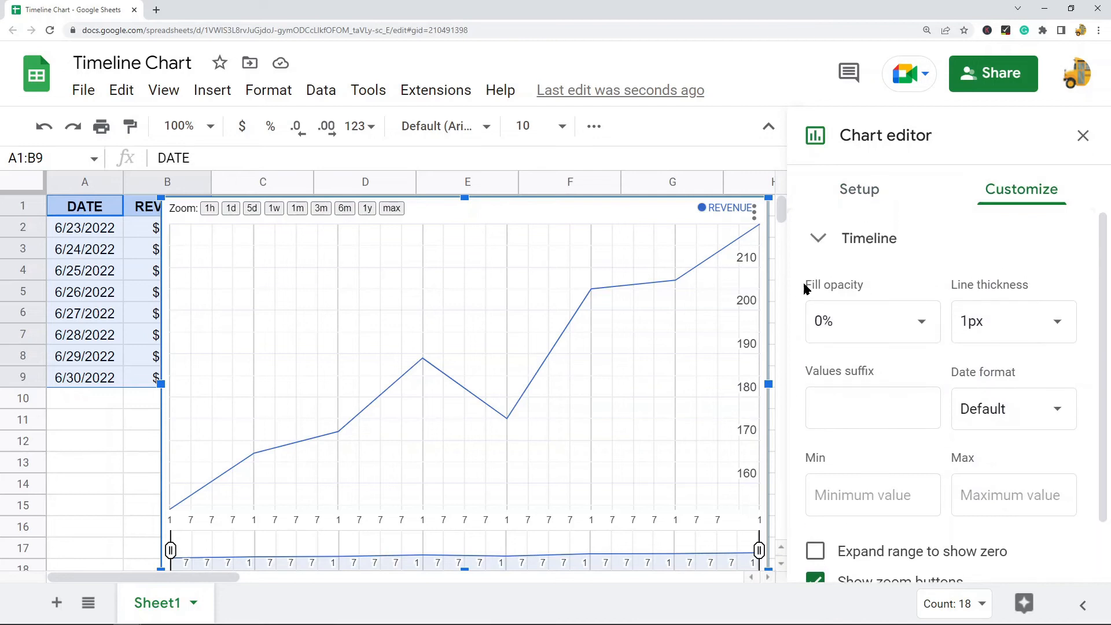
pyautogui.moveTo(992, 316)
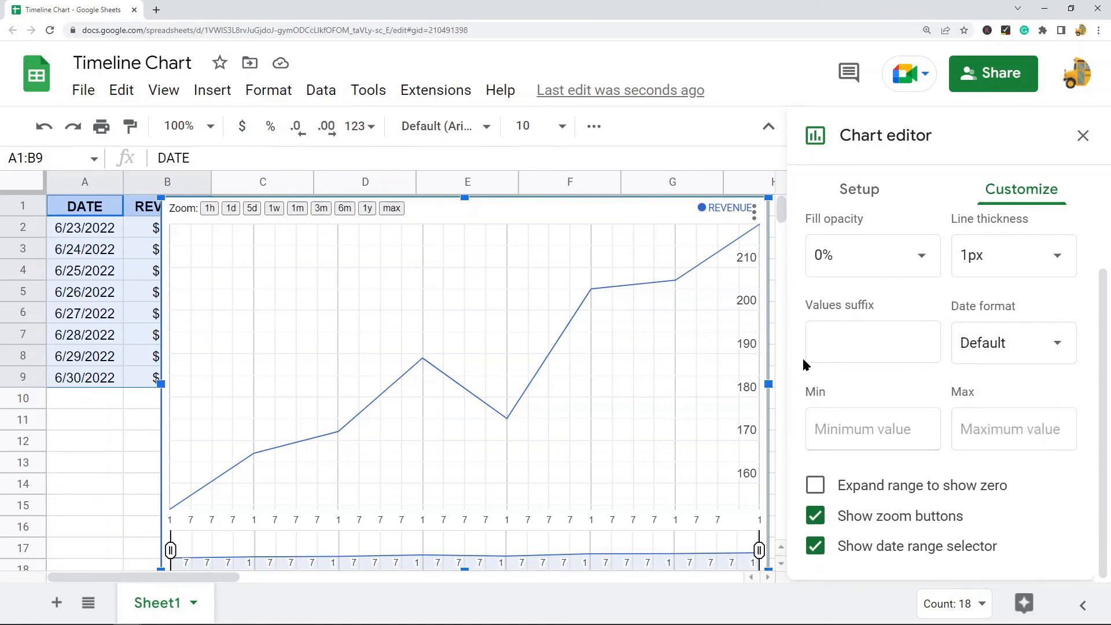
pyautogui.moveTo(1013, 458)
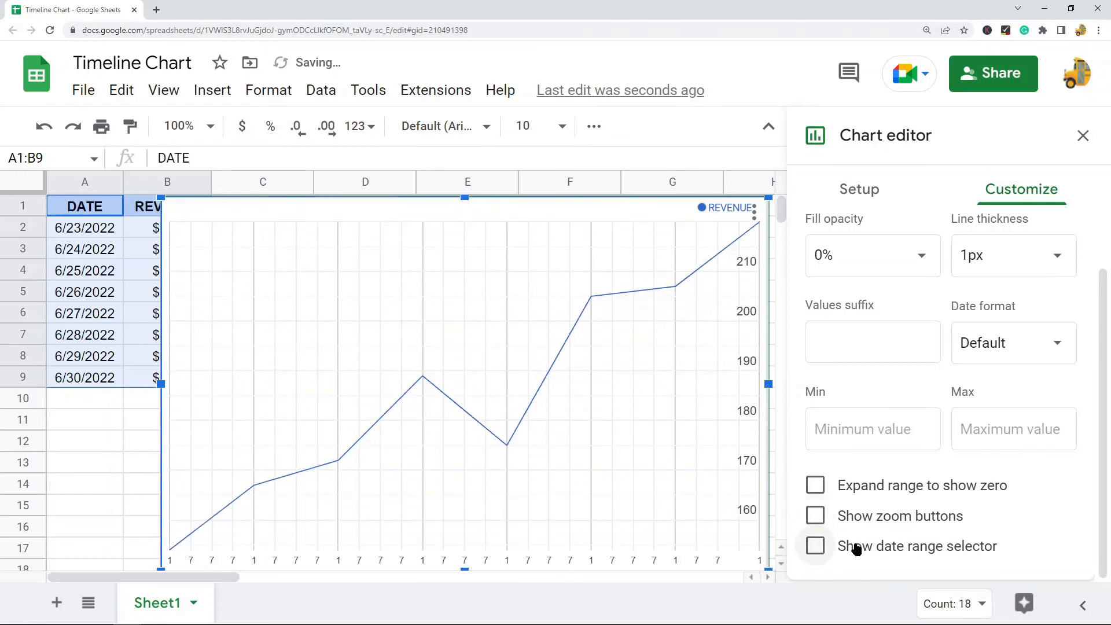
pyautogui.click(815, 546)
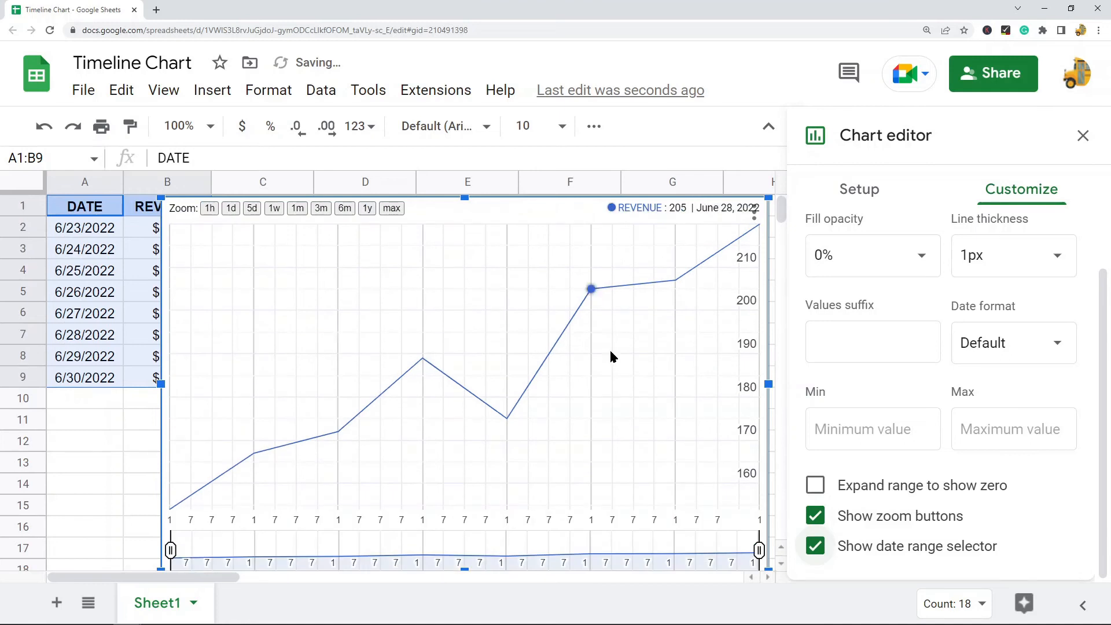